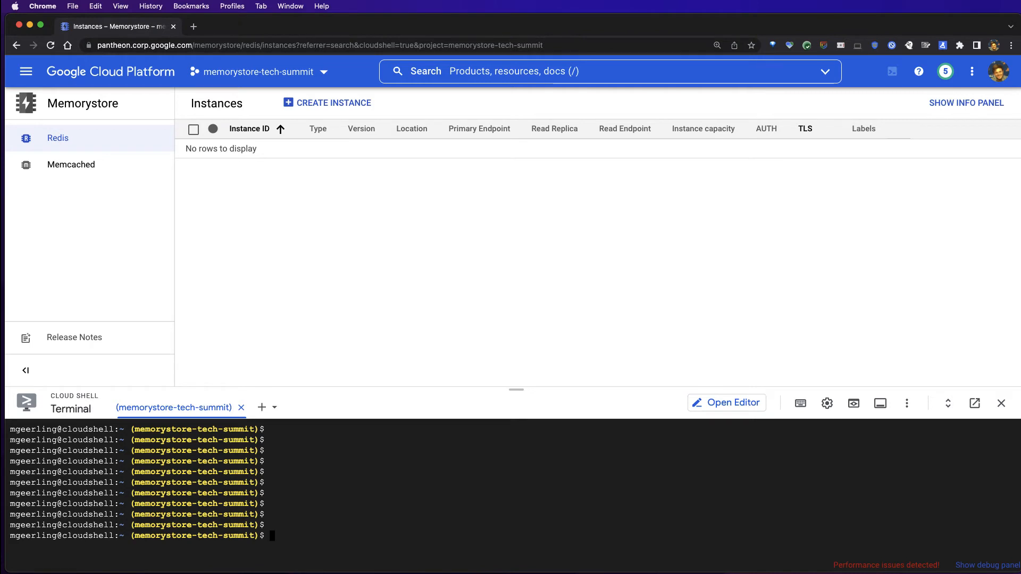
{"action": "mouse_move", "coordinate": [820, 434]}
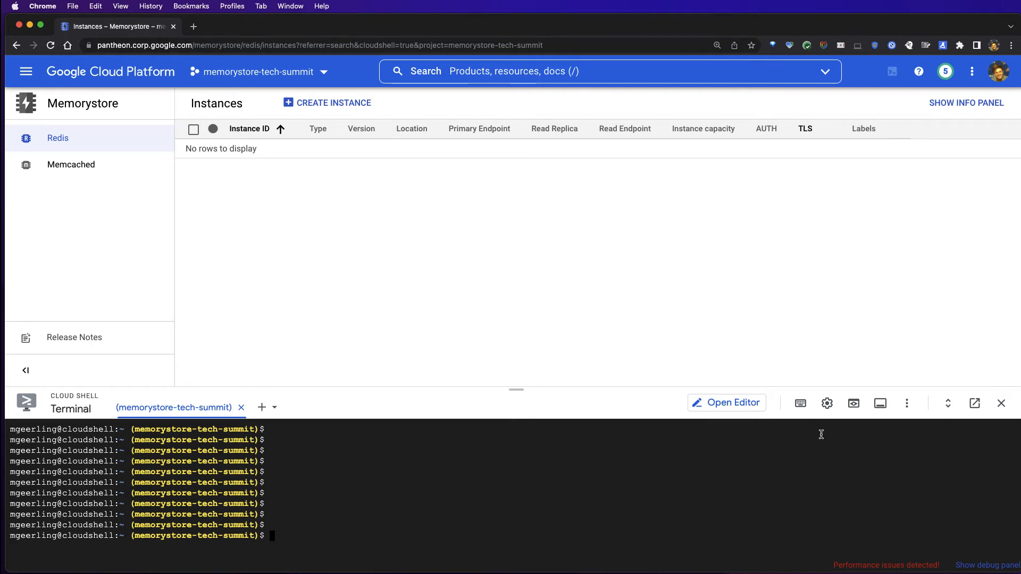
{"action": "mouse_move", "coordinate": [372, 504]}
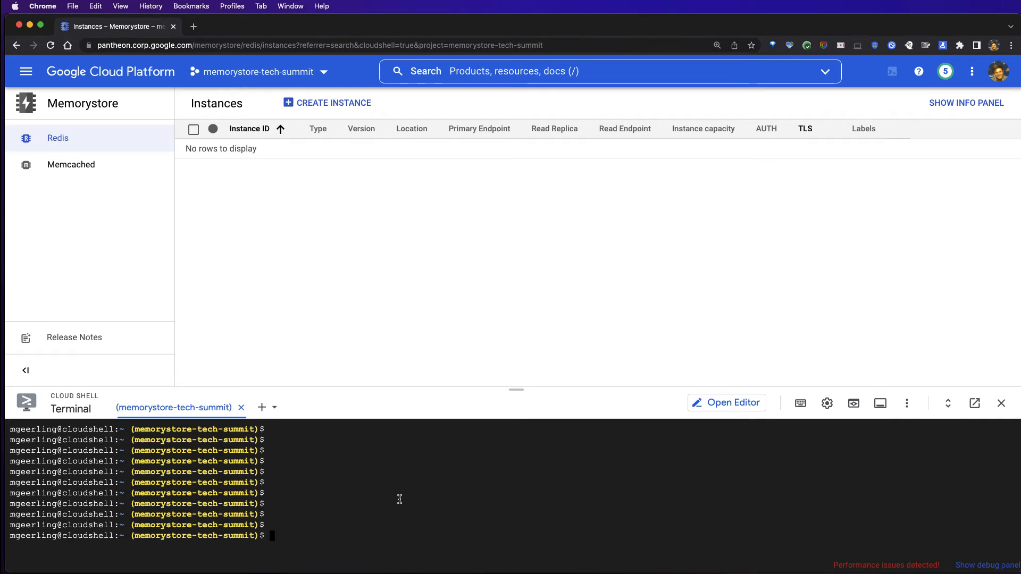
- Run a gcloud loop creating Redis instances memorystore1–3, size 1, us-central1, STANDARD tier, async
{"action": "type", "text": "for i in {1..3}; do gcloud redis instances create memorystore${i} --size=1 --region=us-central1 --tier=STANDARD --async; done"}
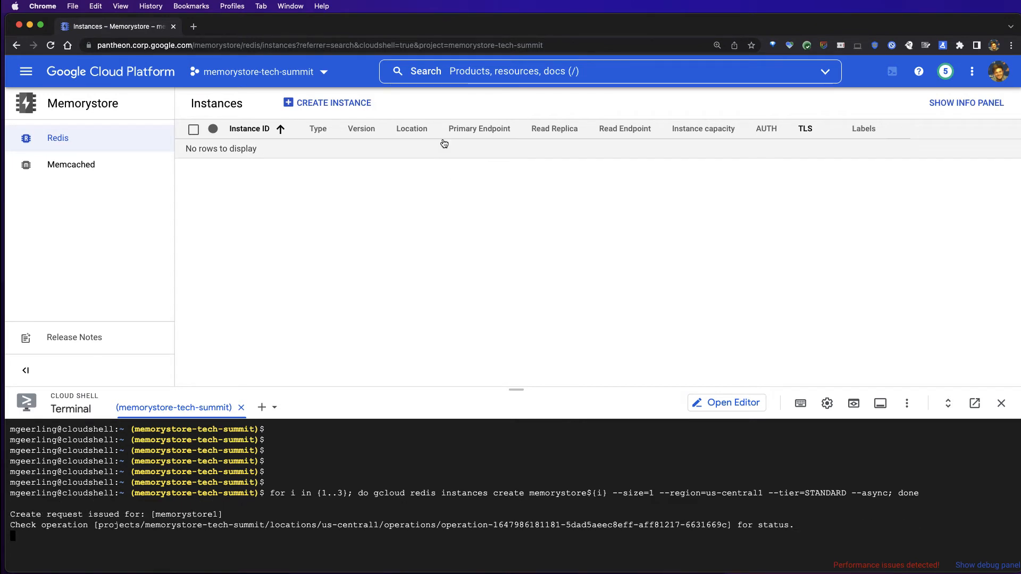
{"action": "mouse_move", "coordinate": [489, 326]}
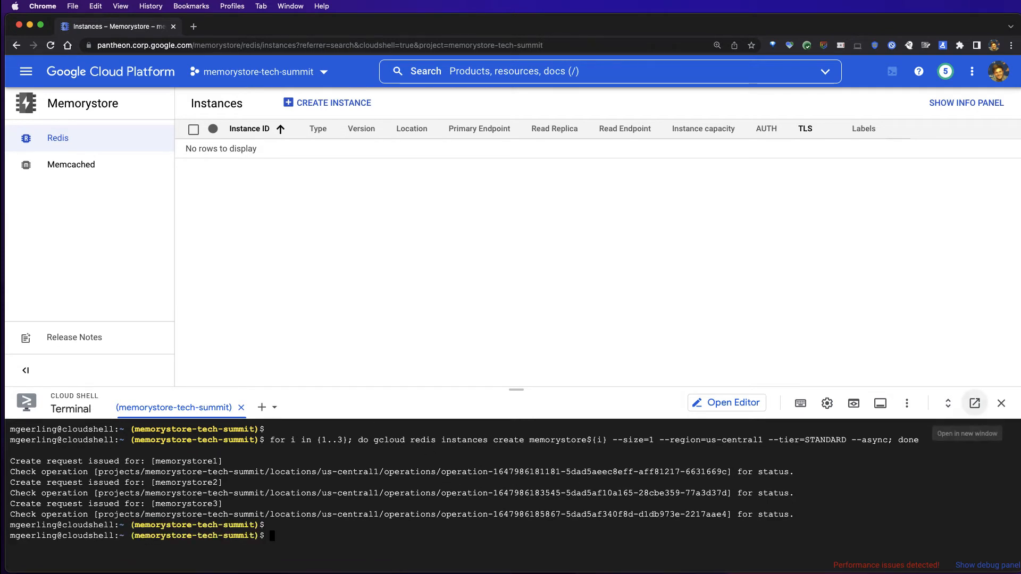
{"action": "mouse_move", "coordinate": [976, 402]}
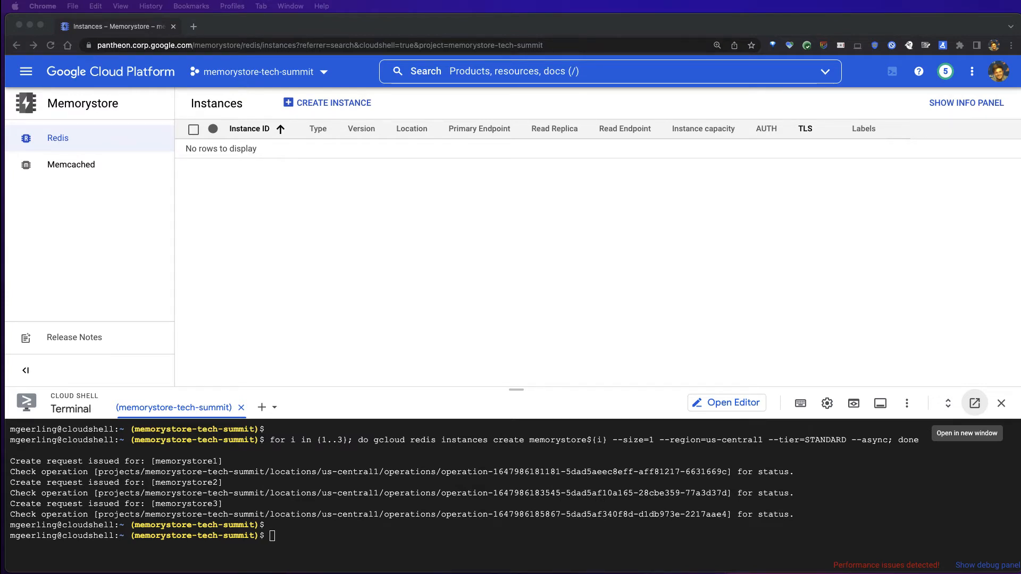
- Create the envoy-memtier-client VM in us-central1-a and go to Compute Engine VM instances
{"action": "type", "text": "gcloud compute instances create envoy-memtier-client --zone=us-central1-a --machine-type=e2-highcpu-32 --image-family cos-stable --image-project cos-cloud"}
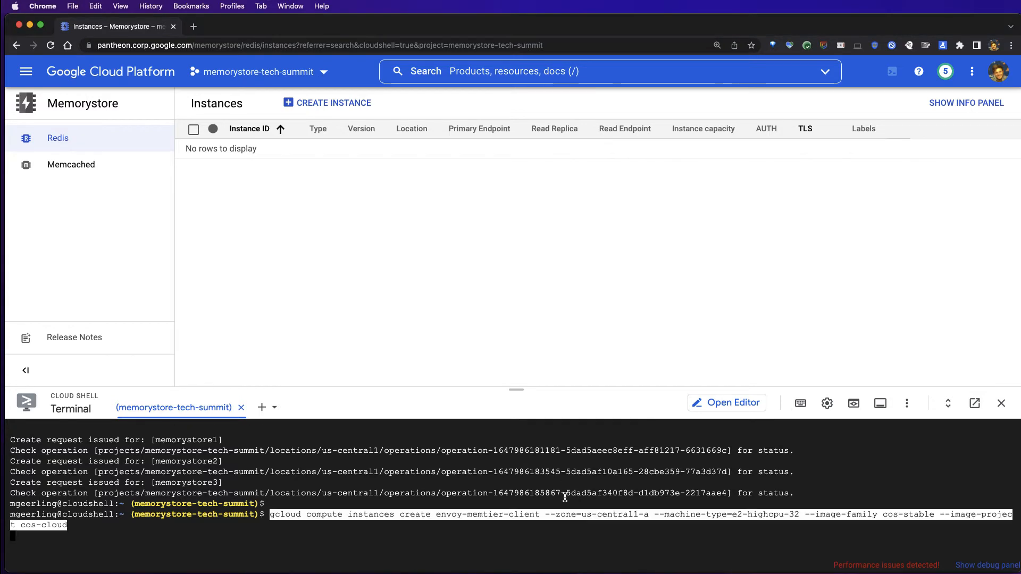
{"action": "key", "text": "Return"}
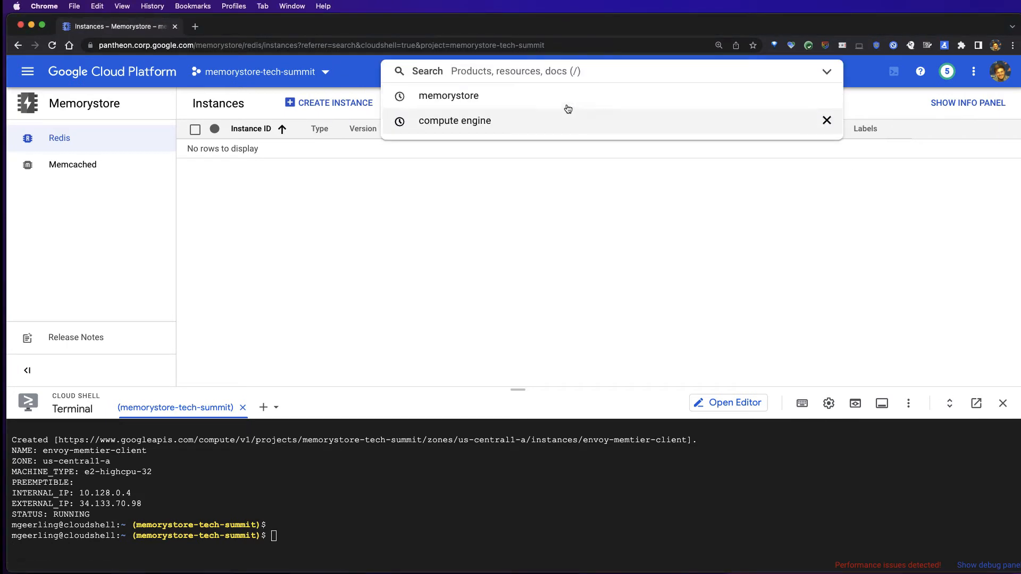
{"action": "left_click", "coordinate": [454, 120]}
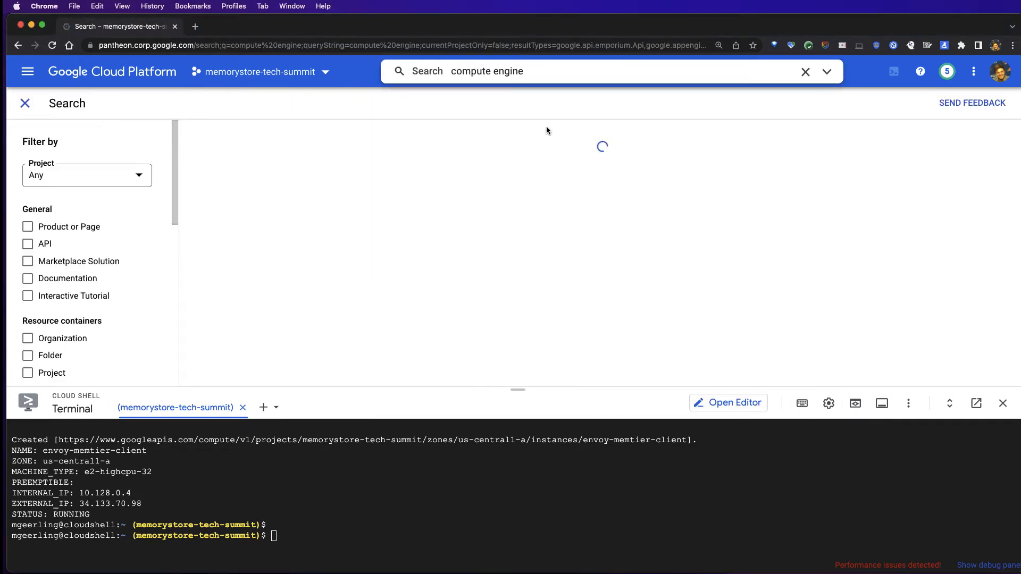
{"action": "mouse_move", "coordinate": [503, 240]}
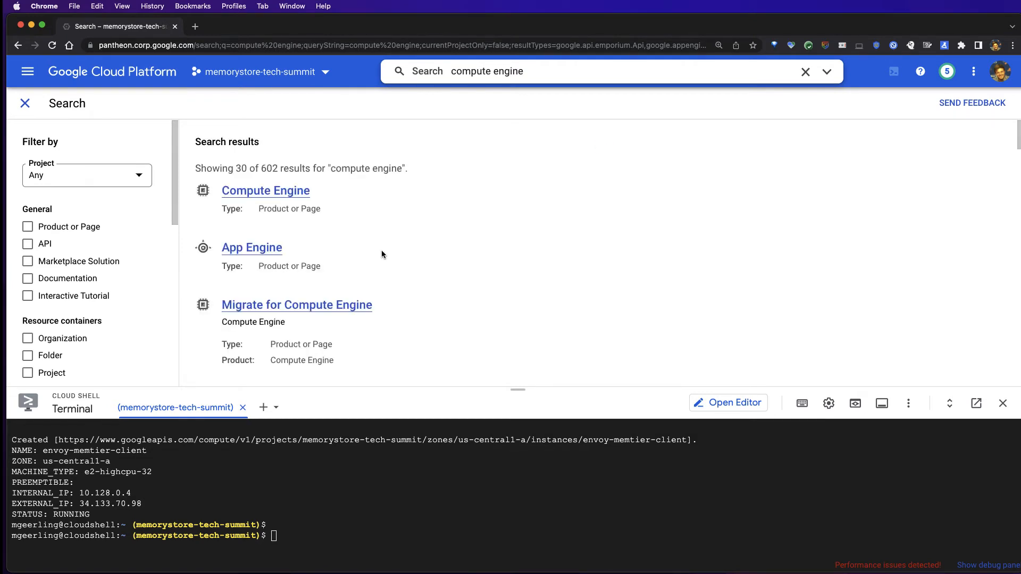
{"action": "left_click", "coordinate": [265, 190]}
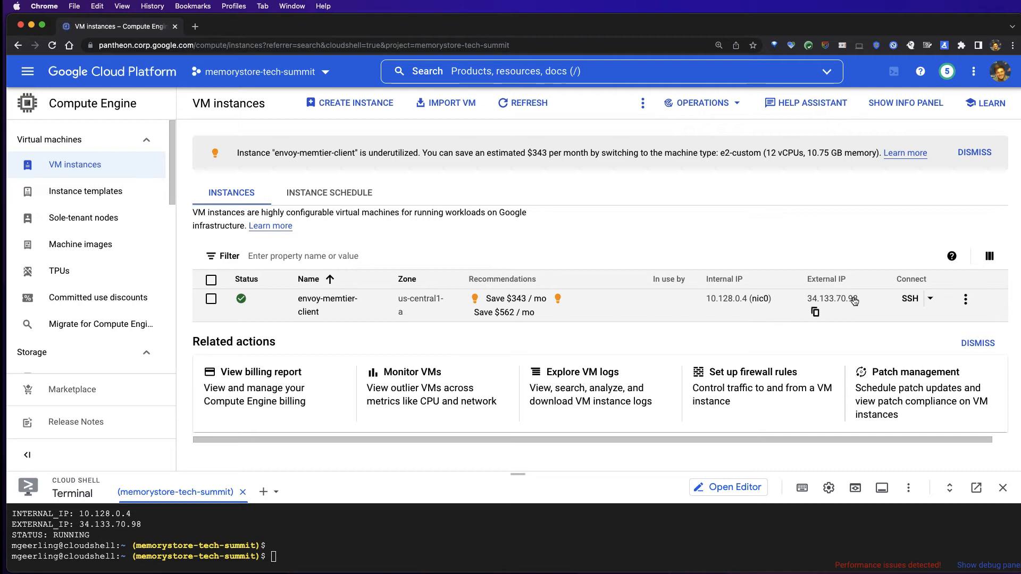
- SSH into envoy-memtier-client and start a new envoy.yaml in nano
{"action": "left_click", "coordinate": [910, 298]}
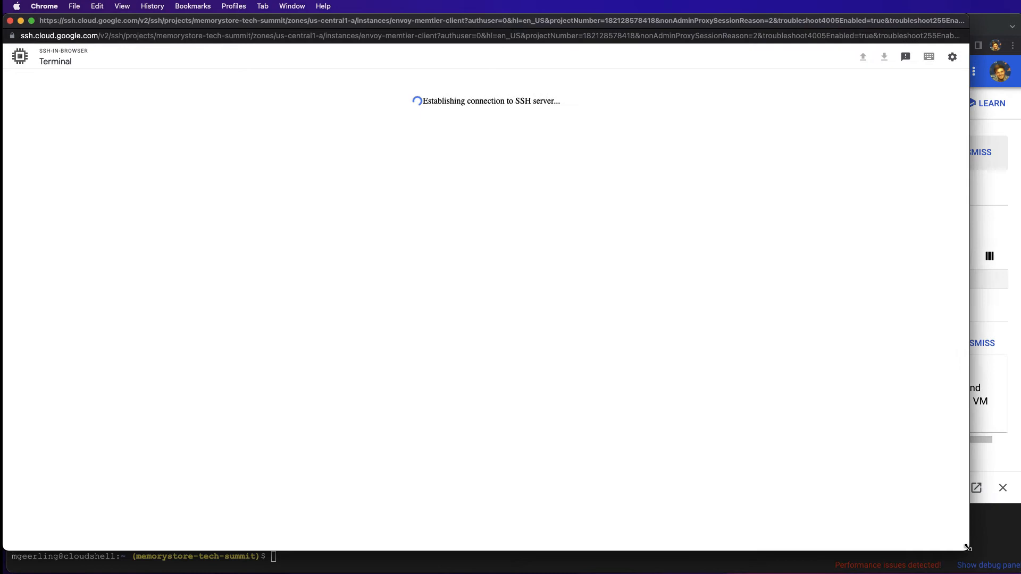
{"action": "left_click", "coordinate": [1003, 488]}
{"action": "type", "text": "nano envoy.yaml"}
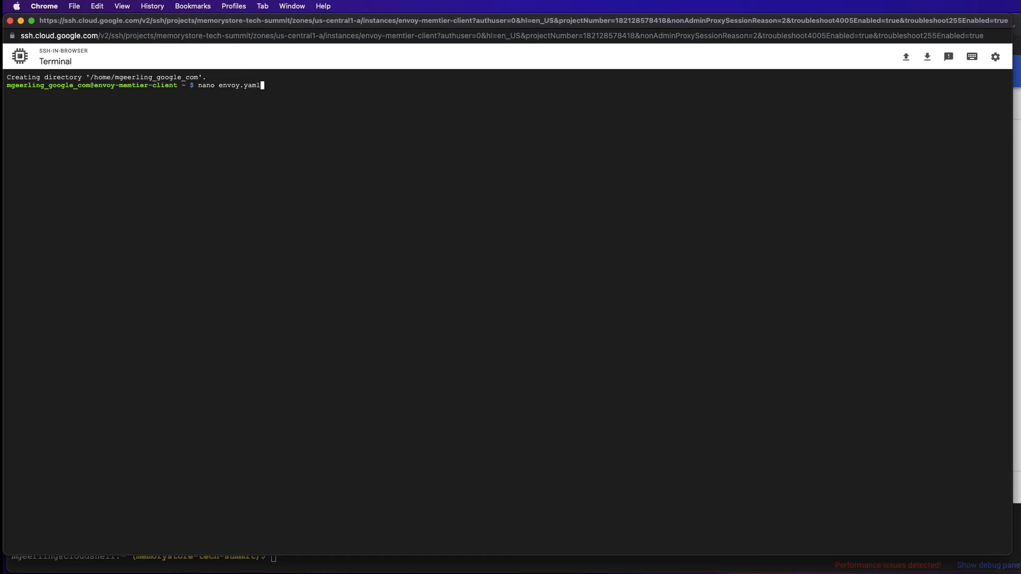
{"action": "key", "text": "Return"}
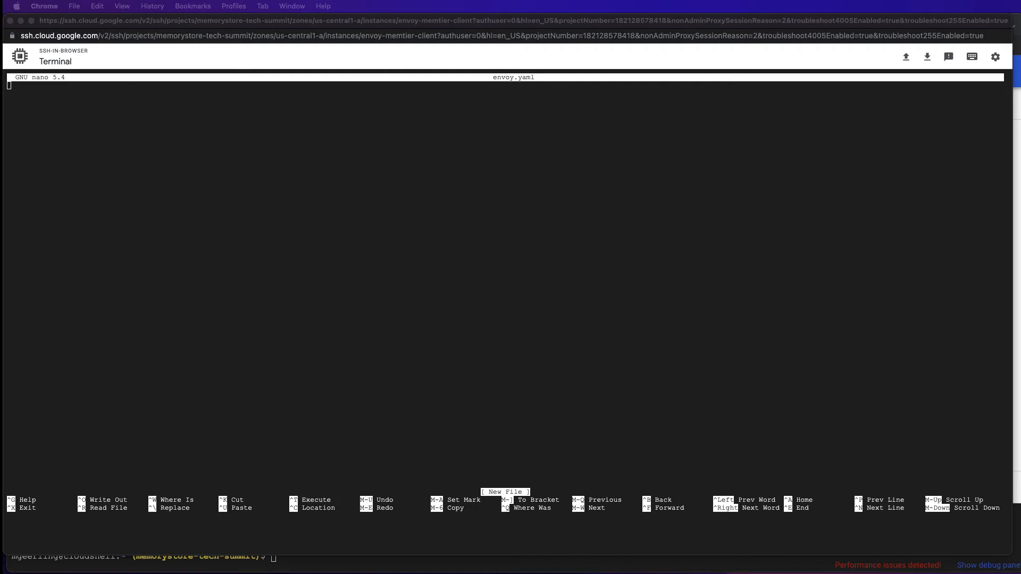
{"action": "mouse_move", "coordinate": [649, 230]}
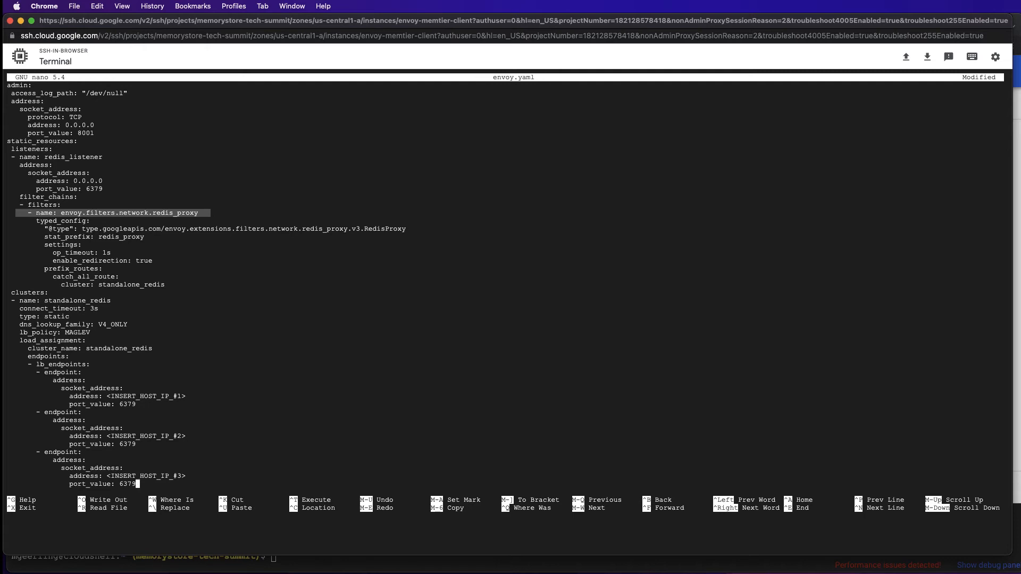
{"action": "mouse_move", "coordinate": [335, 367]}
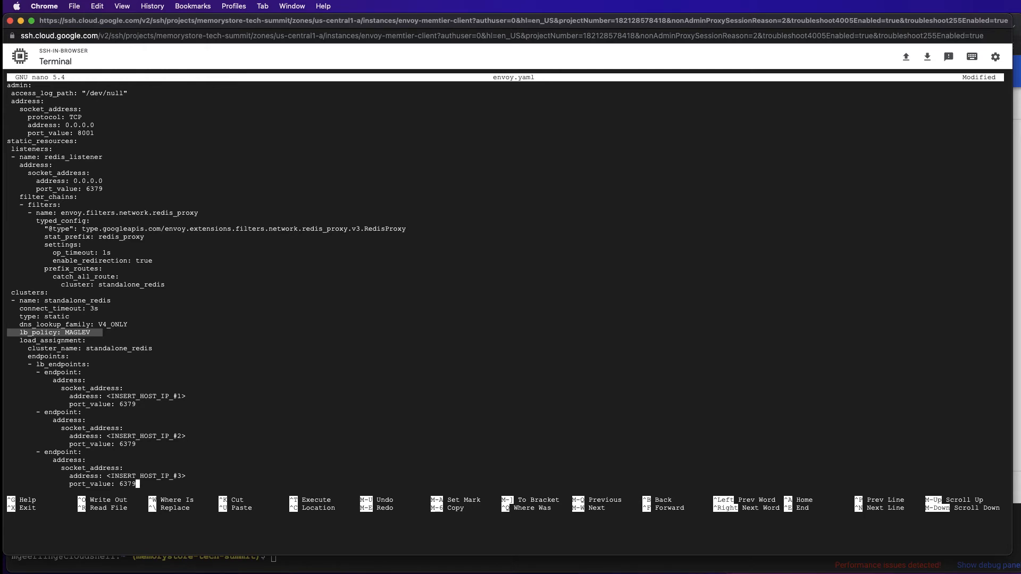
{"action": "mouse_move", "coordinate": [572, 380]}
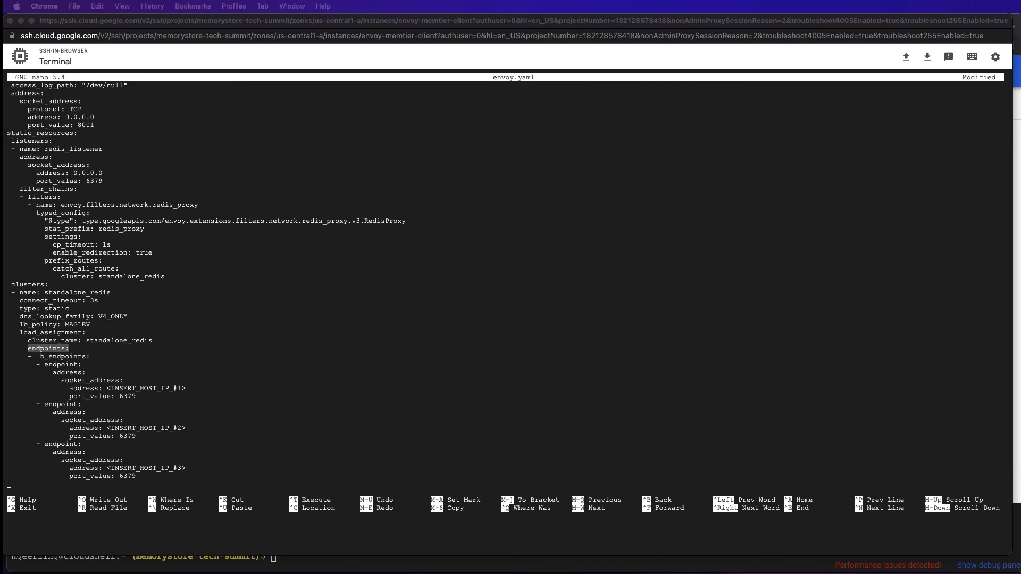
{"action": "mouse_move", "coordinate": [409, 570]}
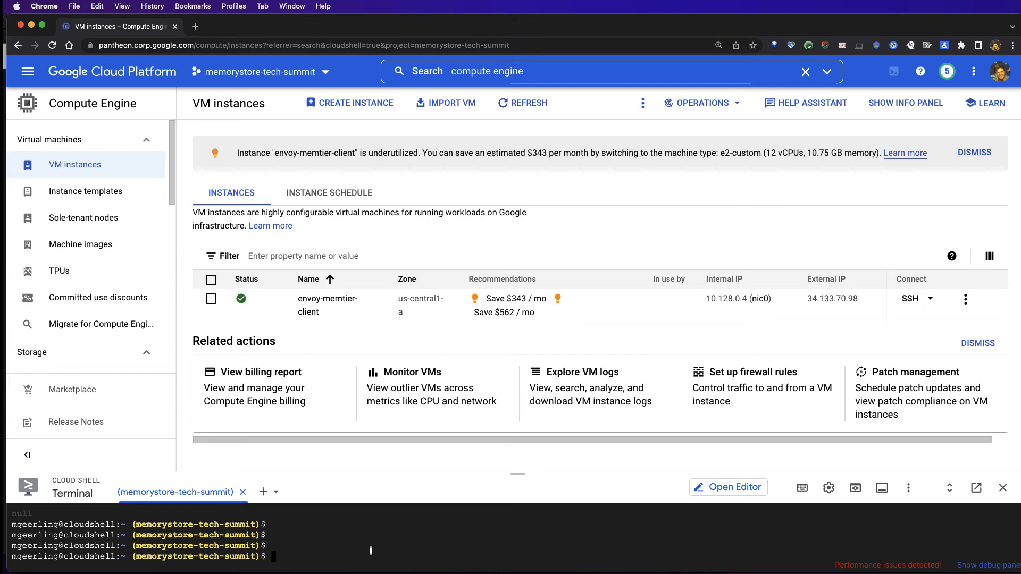
- List the host IPs of memorystore1–3 via gcloud redis instances describe and copy them
{"action": "type", "text": "for i in {1..3}; do gcloud redis instances describe memorystore${i} --region us-central1 --format=json | jq -r \".host\"; done"}
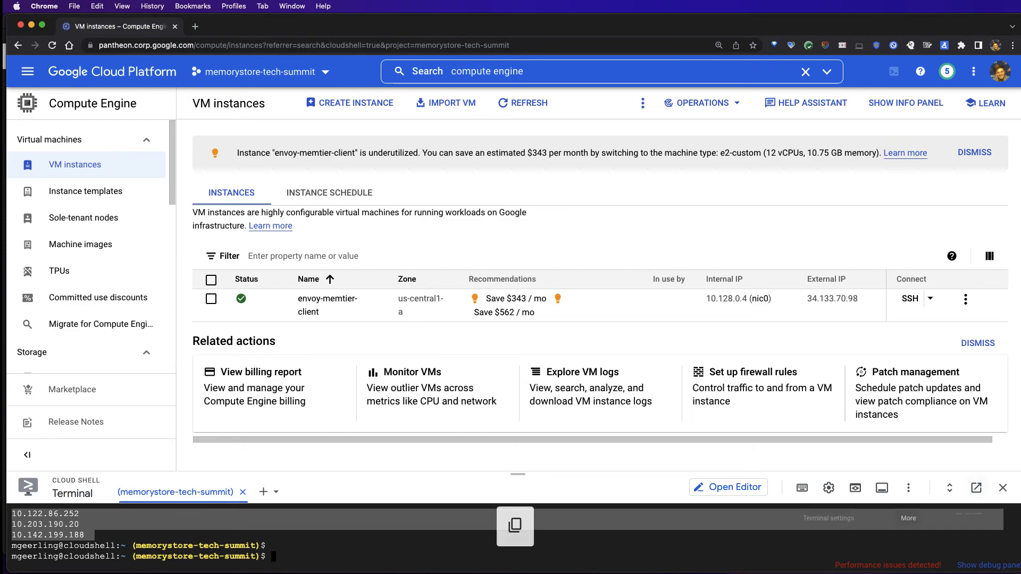
{"action": "mouse_move", "coordinate": [976, 487]}
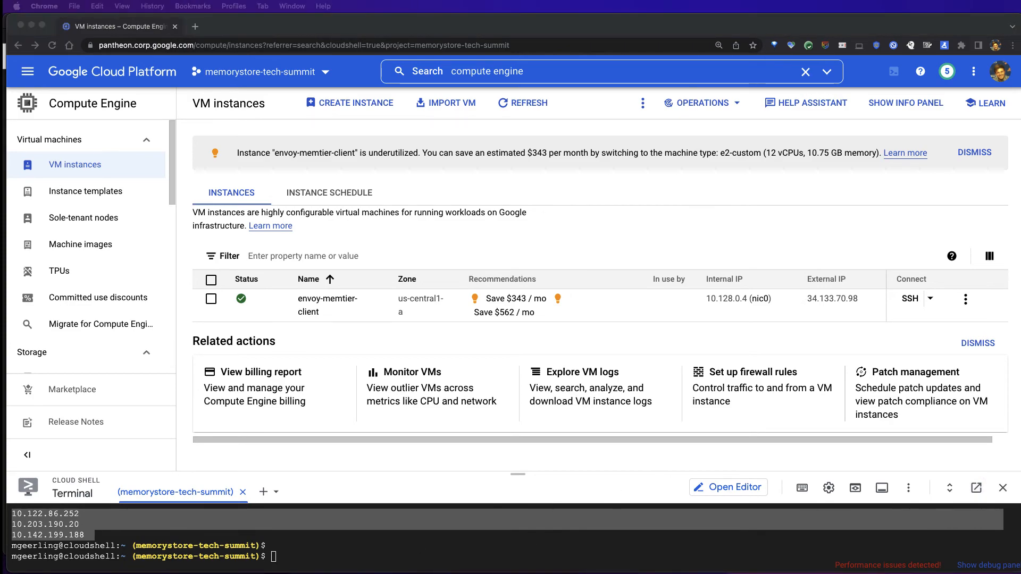
{"action": "left_click", "coordinate": [910, 299]}
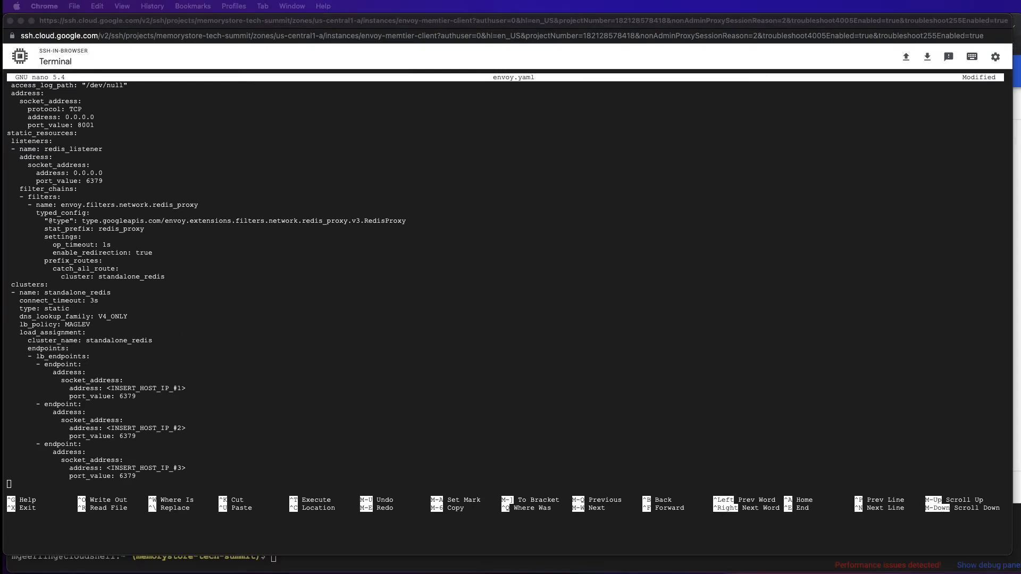
{"action": "mouse_move", "coordinate": [97, 367]}
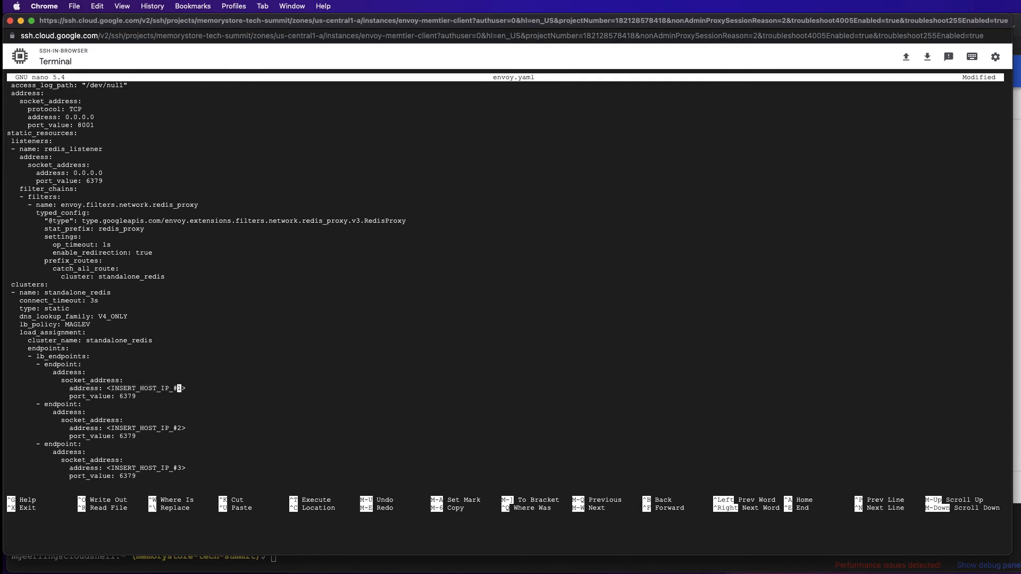
- Replace envoy.yaml endpoint placeholders with the Redis IPs (e.g. 10.203.190.2), save and exit nano
{"action": "type", "text": "address:"}
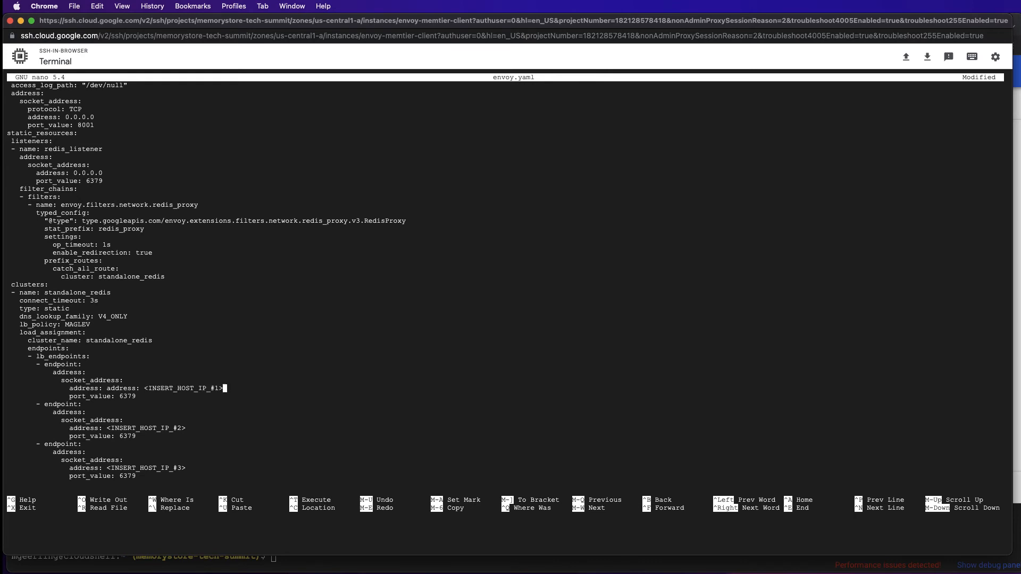
{"action": "type", "text": "10.122.86.252"}
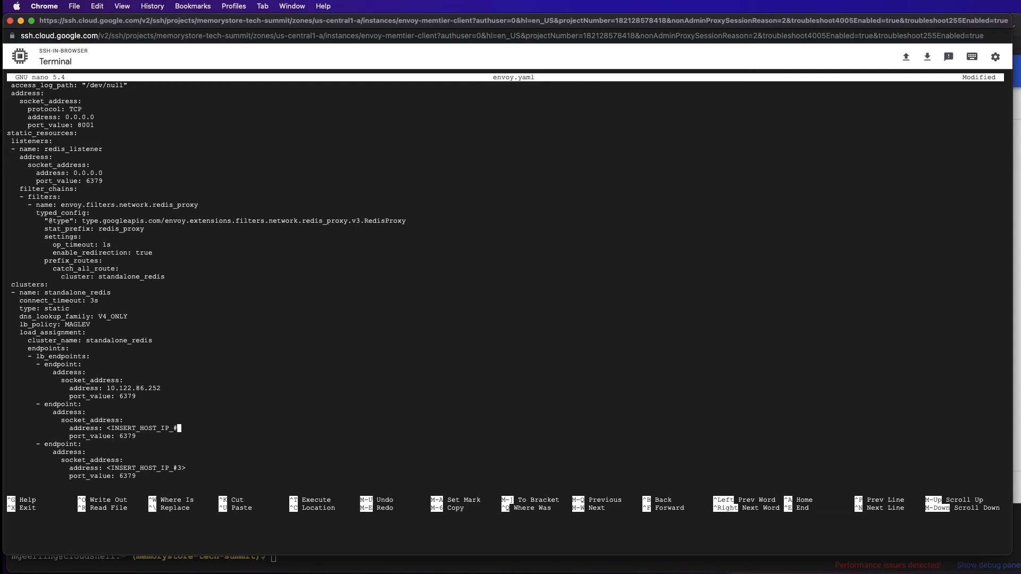
{"action": "type", "text": "10.203.190.20"}
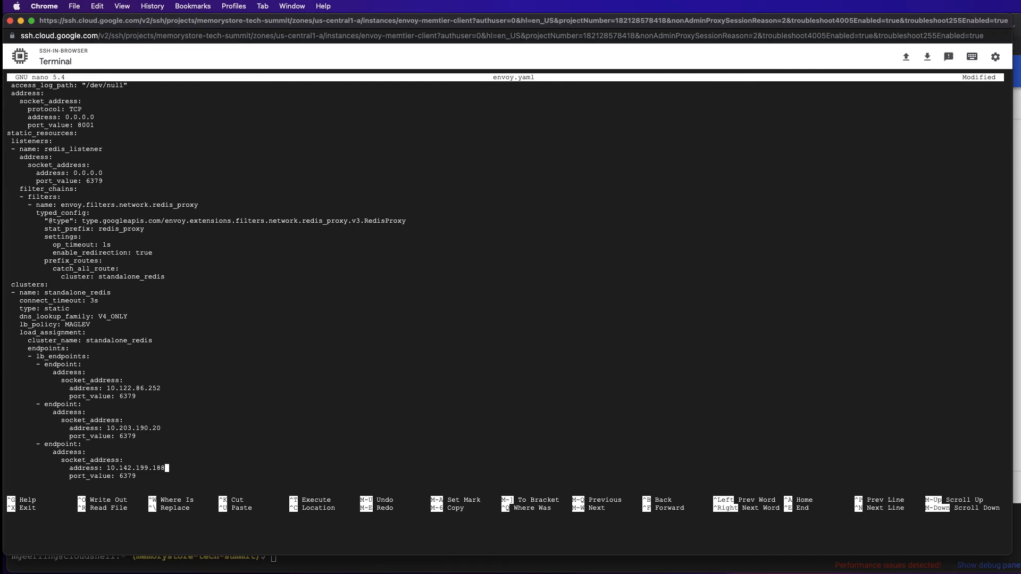
{"action": "key", "text": "ctrl+o"}
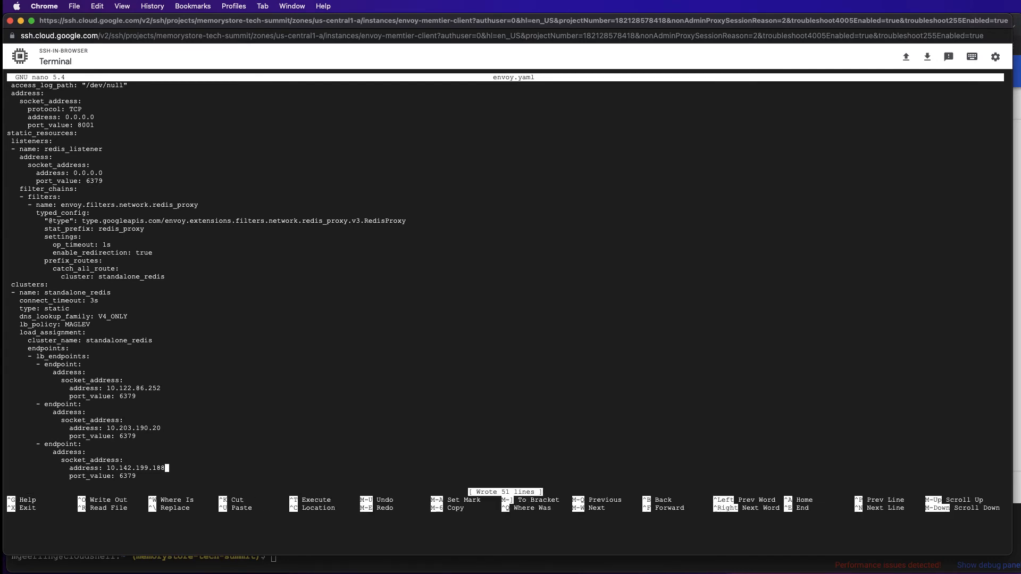
{"action": "key", "text": "ctrl+x"}
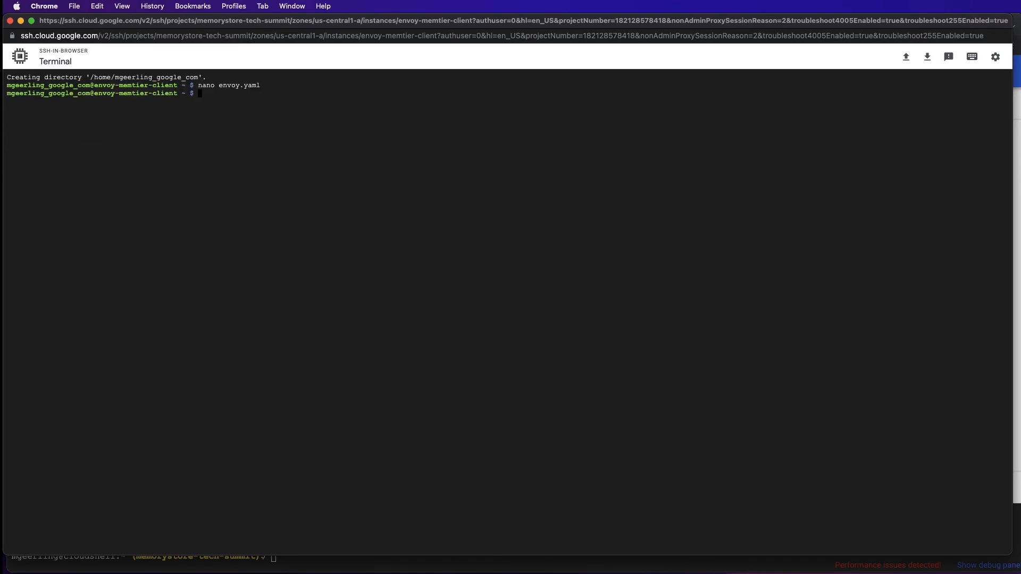
- Clear the terminal before launching the Envoy v1.21.0 proxy container
{"action": "key", "text": "Return"}
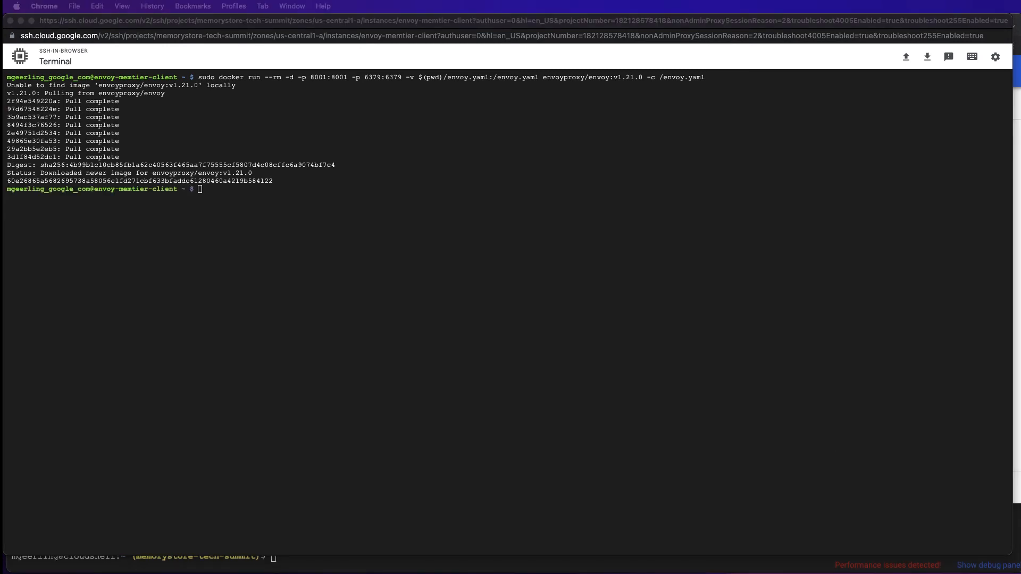
{"action": "mouse_move", "coordinate": [477, 216]}
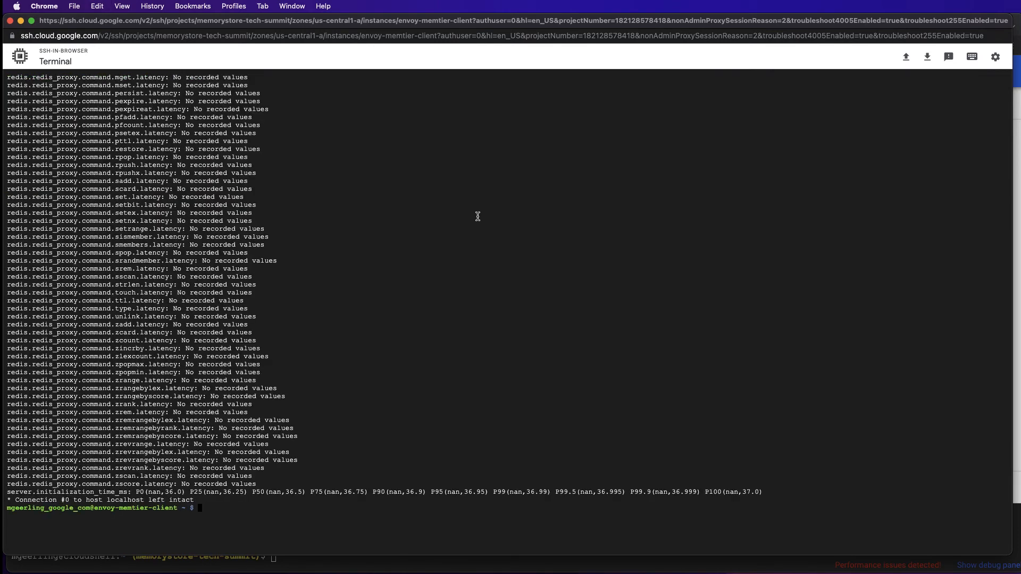
{"action": "scroll", "scroll_direction": "up", "scroll_amount": 3}
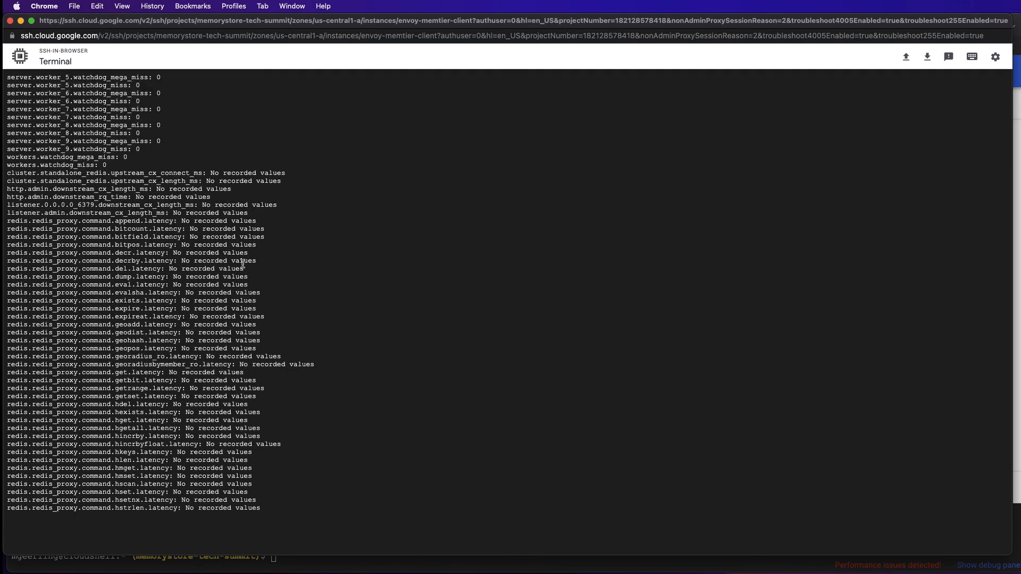
{"action": "scroll", "scroll_direction": "down", "scroll_amount": 3}
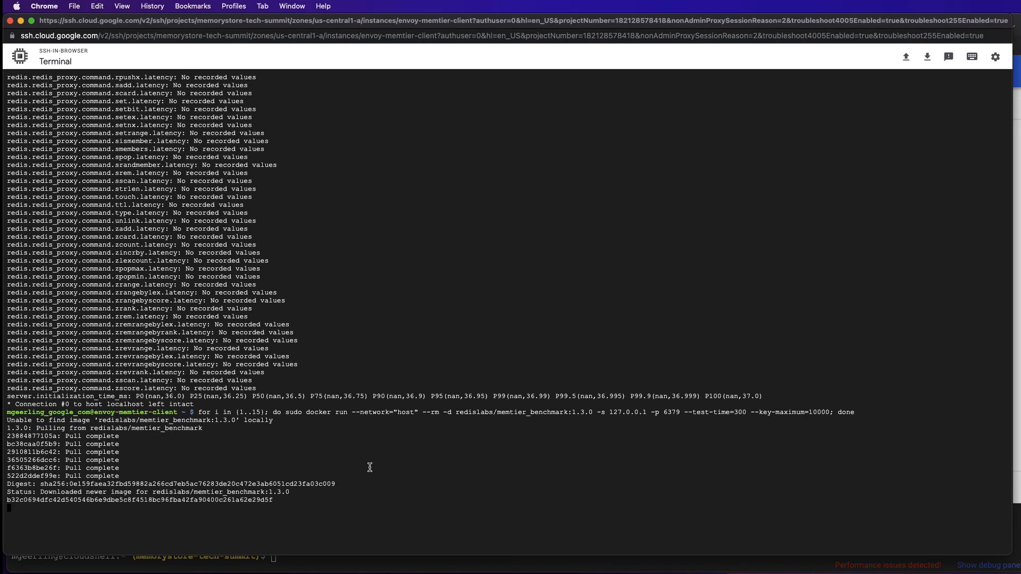
- Scroll the terminal to follow the fifteen memtier_benchmark containers launching against 127.0.0.1:6379
{"action": "scroll", "scroll_direction": "down", "scroll_amount": 3}
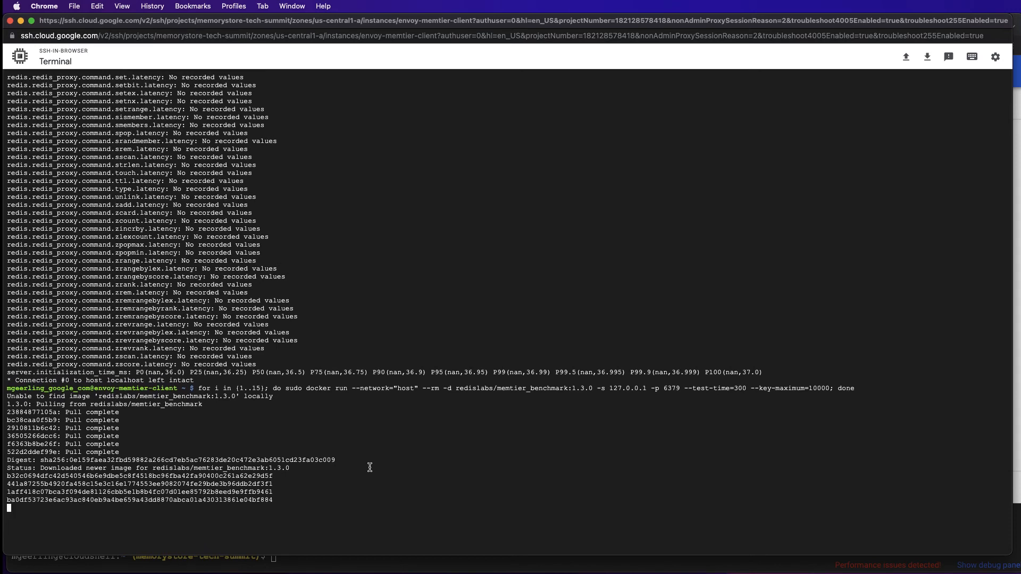
{"action": "scroll", "scroll_direction": "down", "scroll_amount": 3}
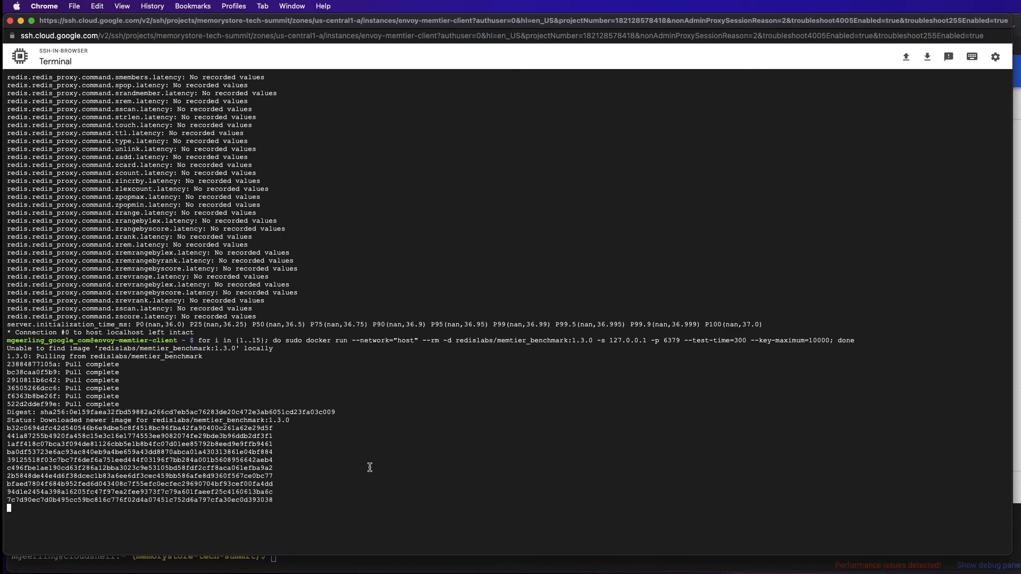
{"action": "scroll", "scroll_direction": "down", "scroll_amount": 3}
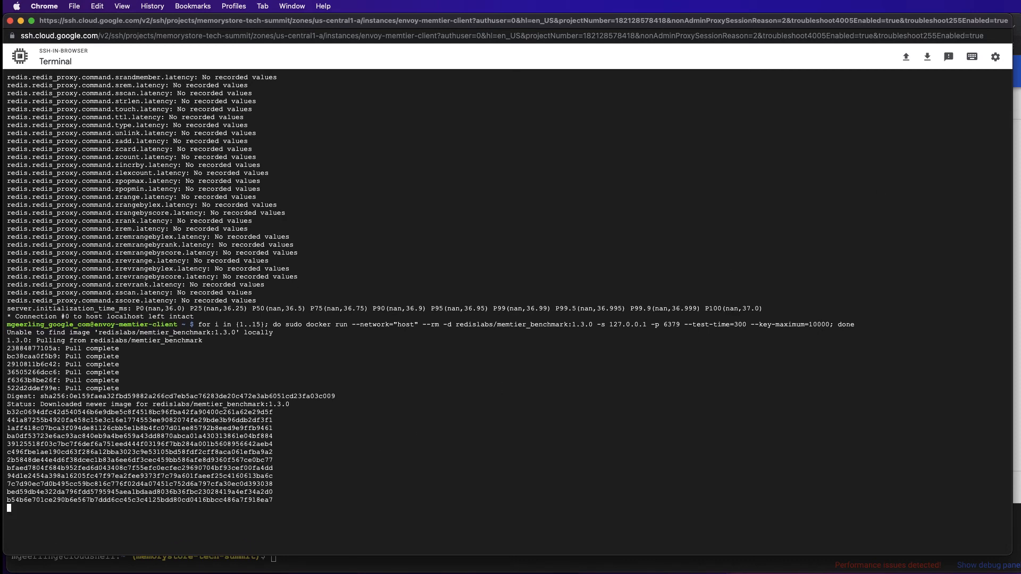
{"action": "scroll", "scroll_direction": "down", "scroll_amount": 3}
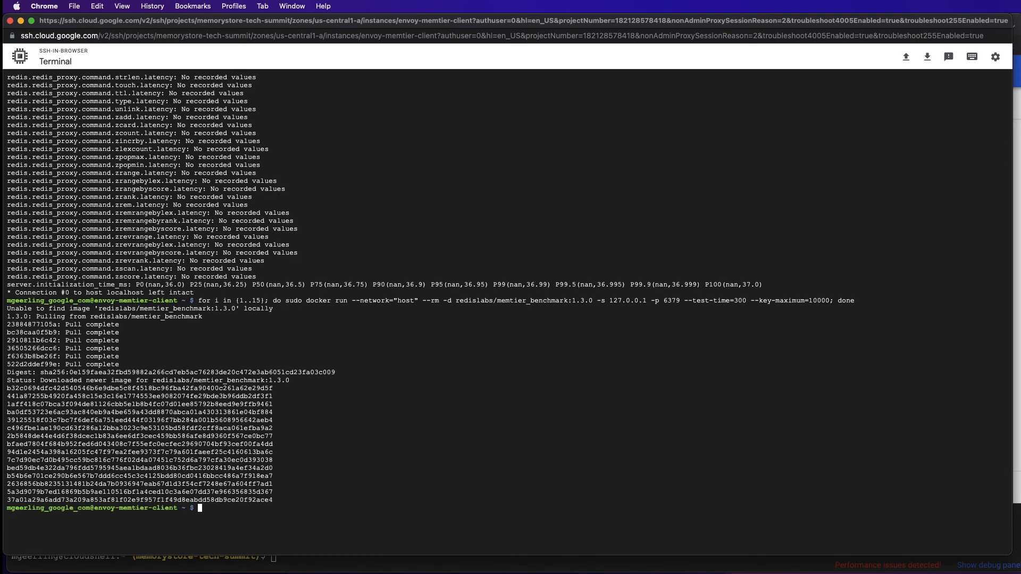
{"action": "mouse_move", "coordinate": [474, 326]}
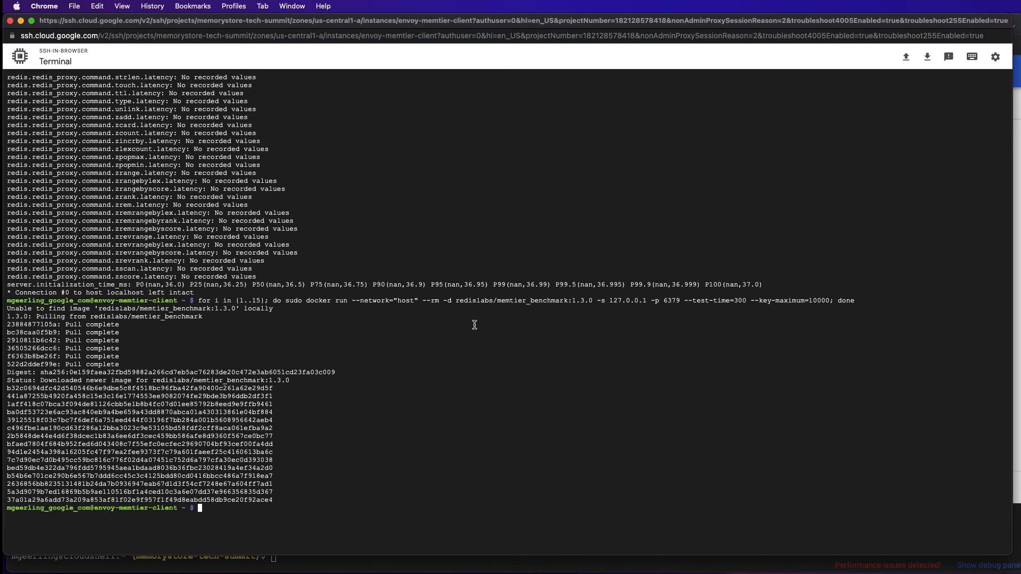
{"action": "mouse_move", "coordinate": [474, 454]}
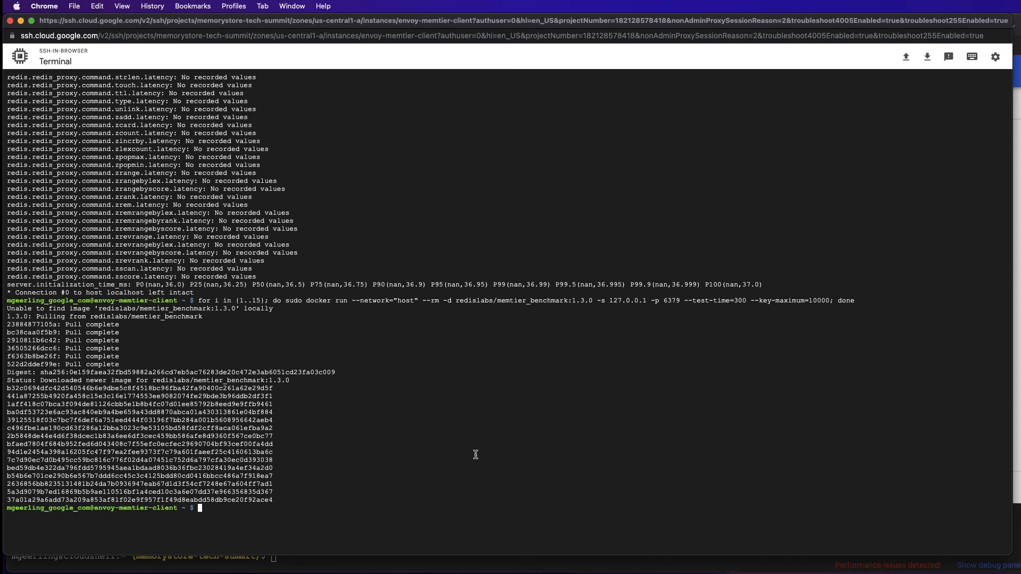
{"action": "mouse_move", "coordinate": [423, 522]}
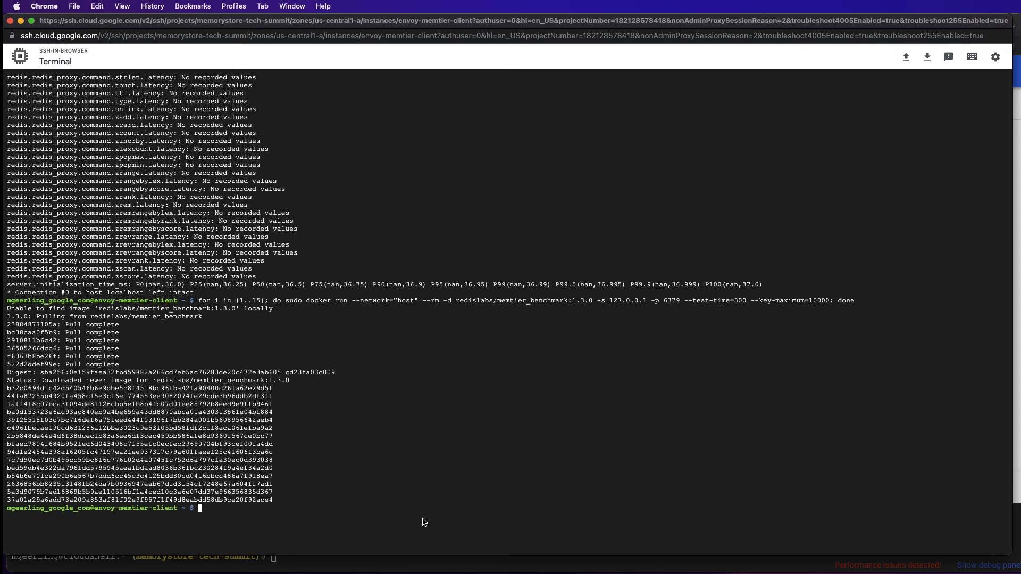
{"action": "mouse_move", "coordinate": [411, 535]}
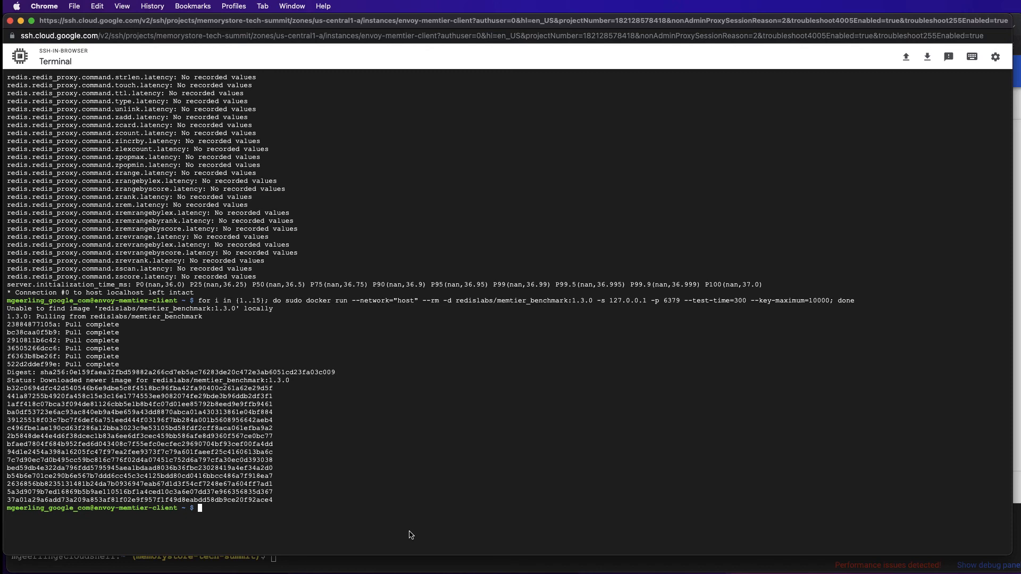
{"action": "mouse_move", "coordinate": [365, 572]}
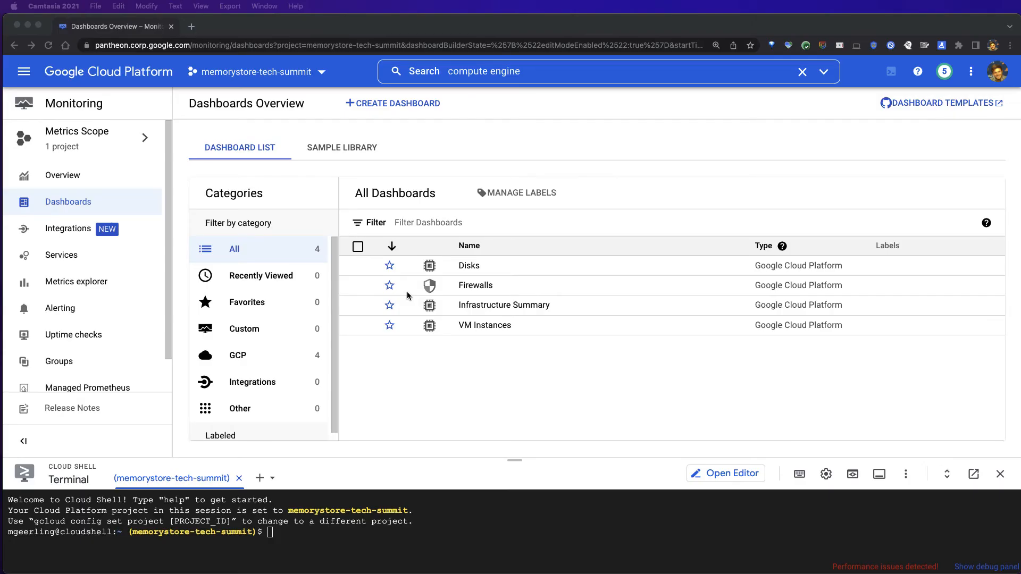
{"action": "mouse_move", "coordinate": [384, 240]}
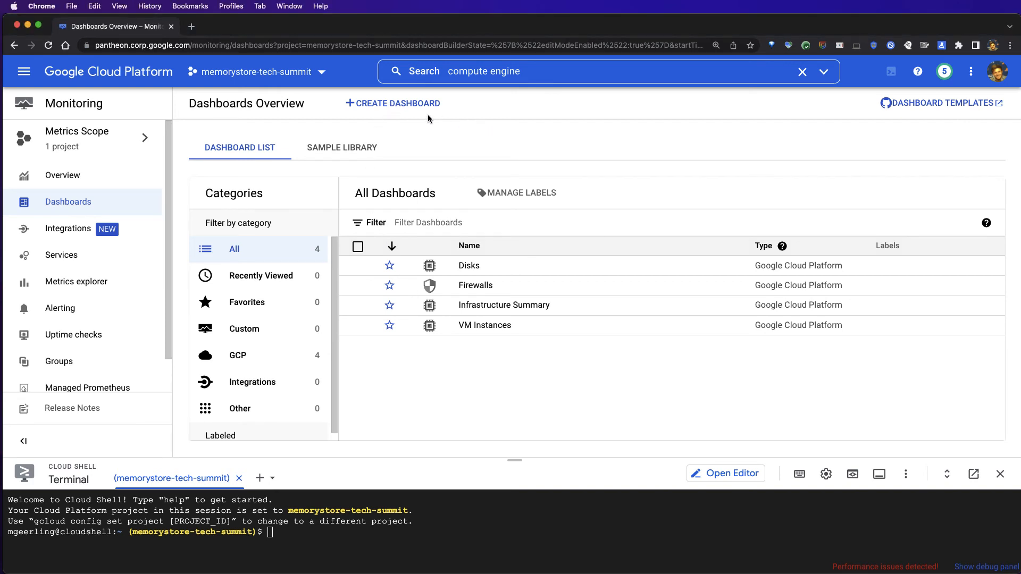
{"action": "mouse_move", "coordinate": [404, 114]}
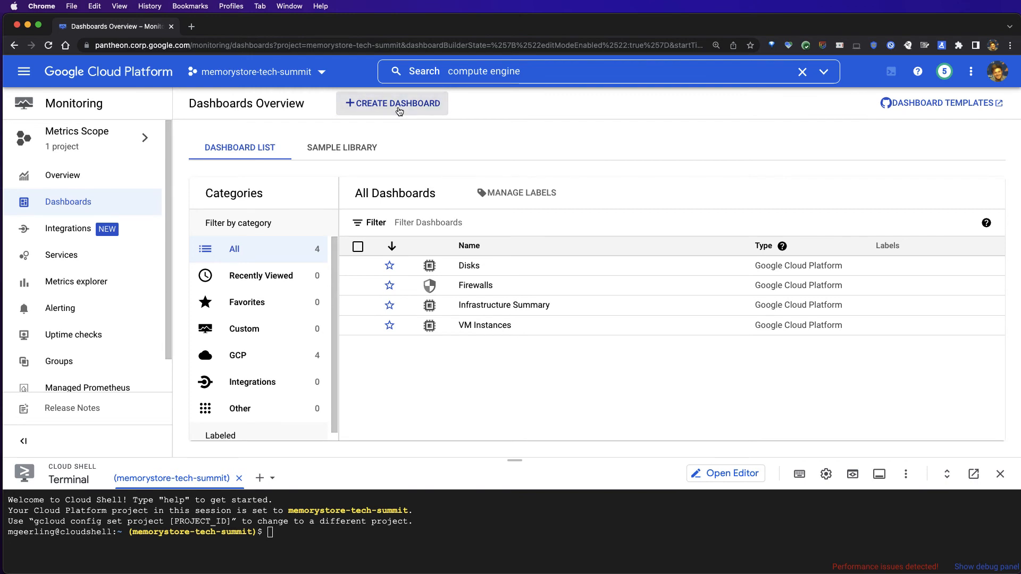
- Create a new Monitoring dashboard and add a line chart to it
{"action": "left_click", "coordinate": [392, 103]}
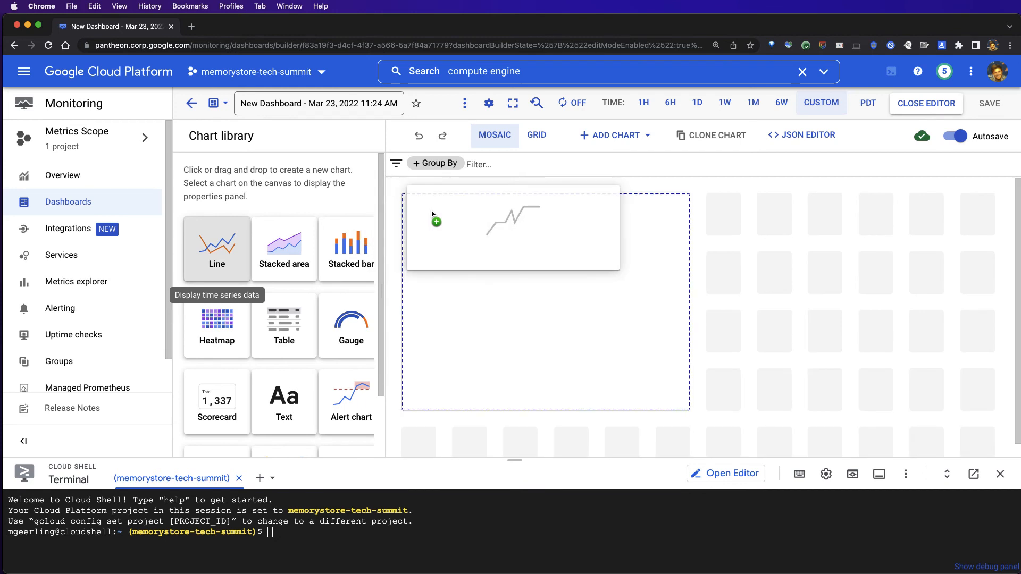
{"action": "left_click", "coordinate": [217, 241]}
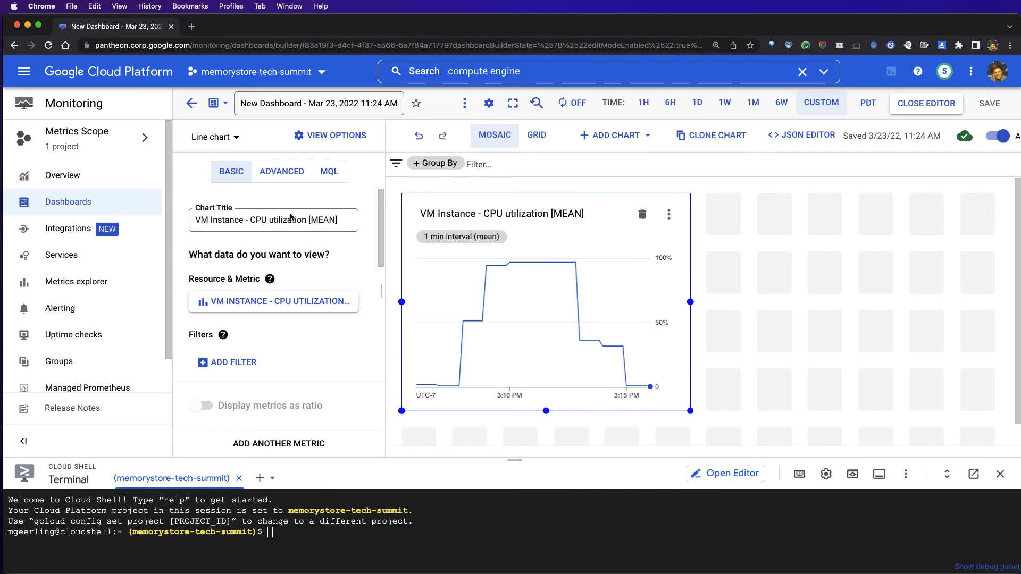
{"action": "mouse_move", "coordinate": [271, 359]}
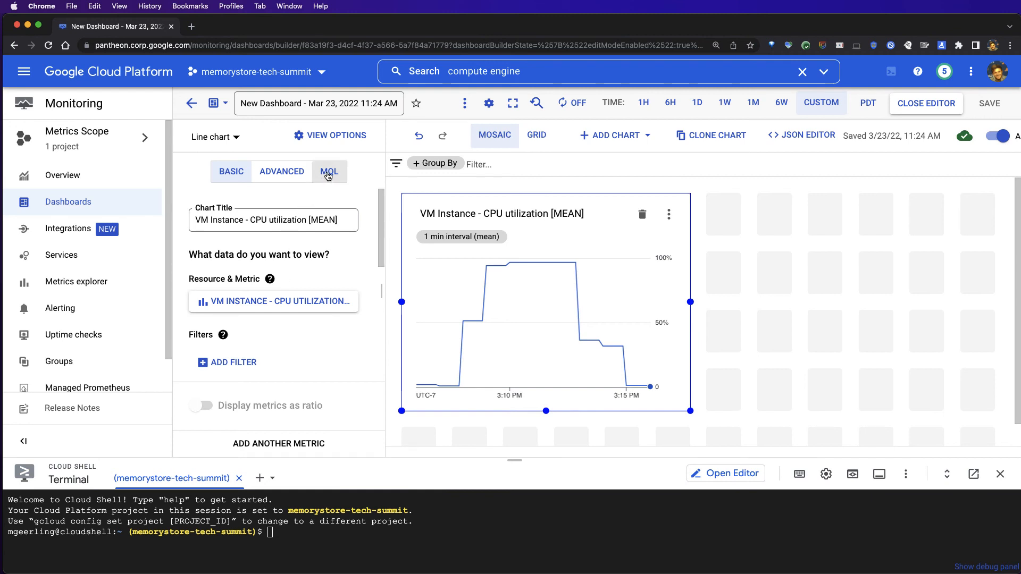
- Switch the chart to MQL and run the redis_instance commands/calls query grouped by instance_id
{"action": "left_click", "coordinate": [328, 172]}
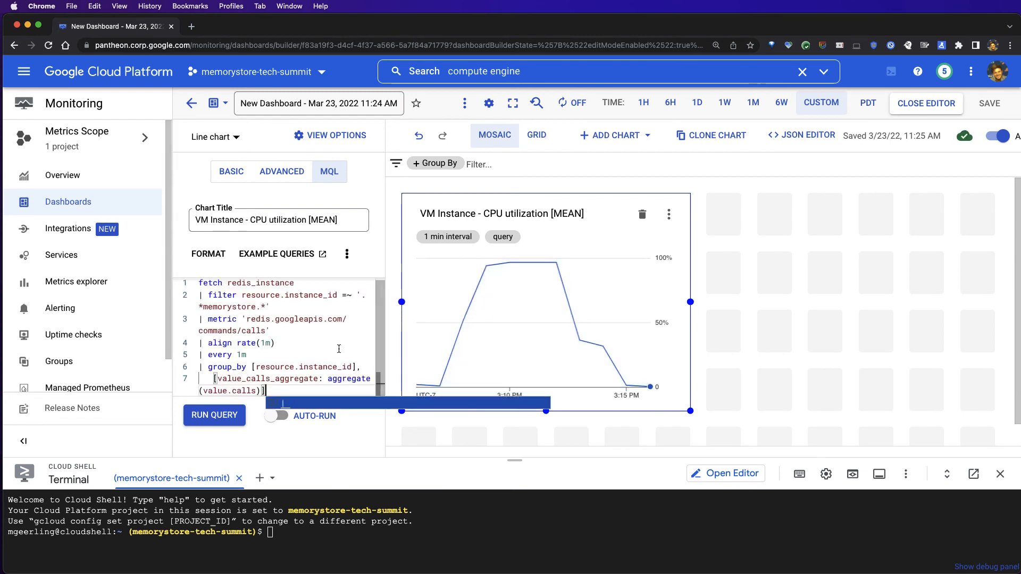
{"action": "left_click", "coordinate": [214, 415]}
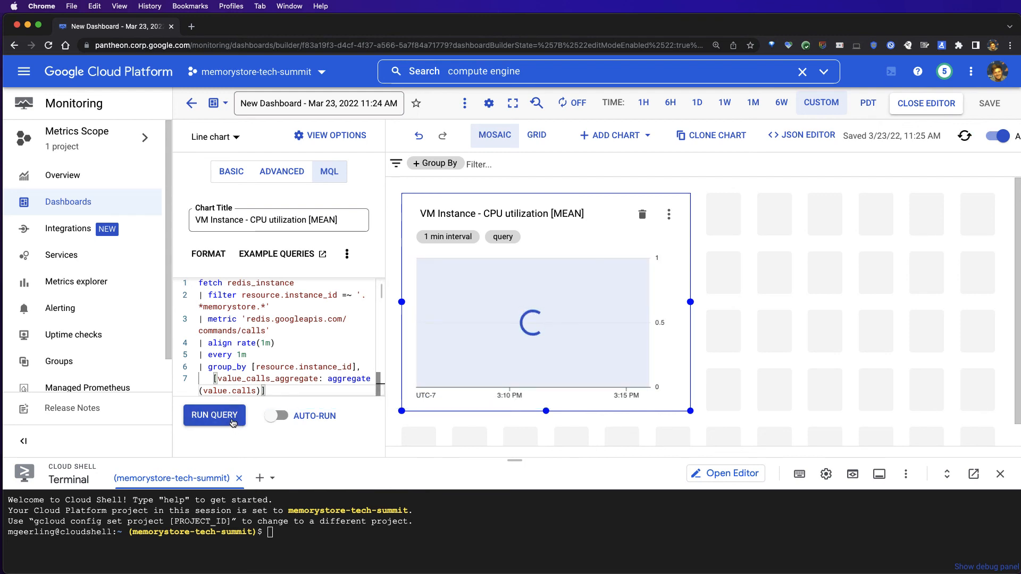
{"action": "left_click", "coordinate": [214, 416]}
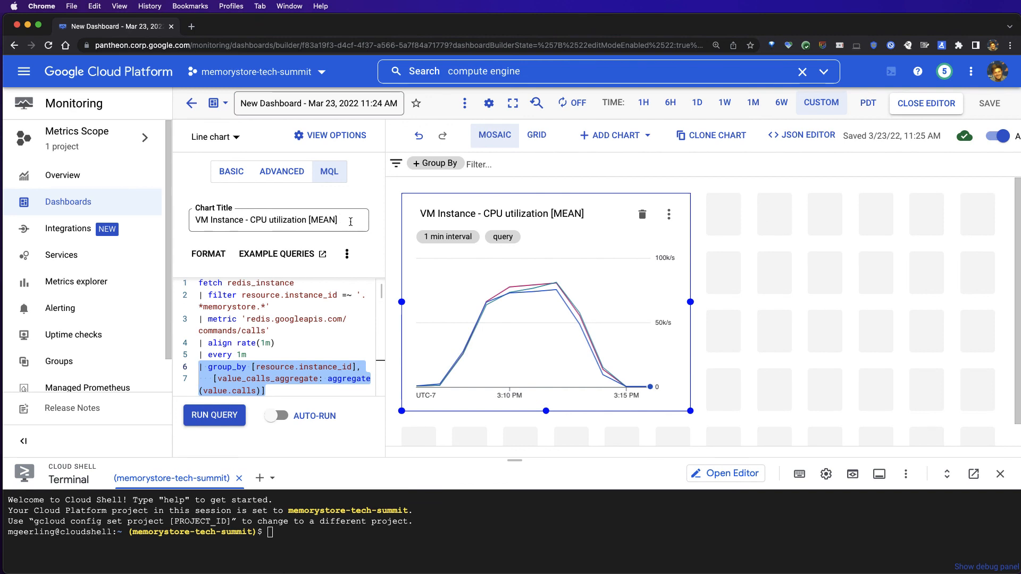
- Retitle the chart 'Commands per Memorystore Instance'
{"action": "triple_click", "coordinate": [278, 219]}
{"action": "type", "text": "Commands per Memorystore Instance"}
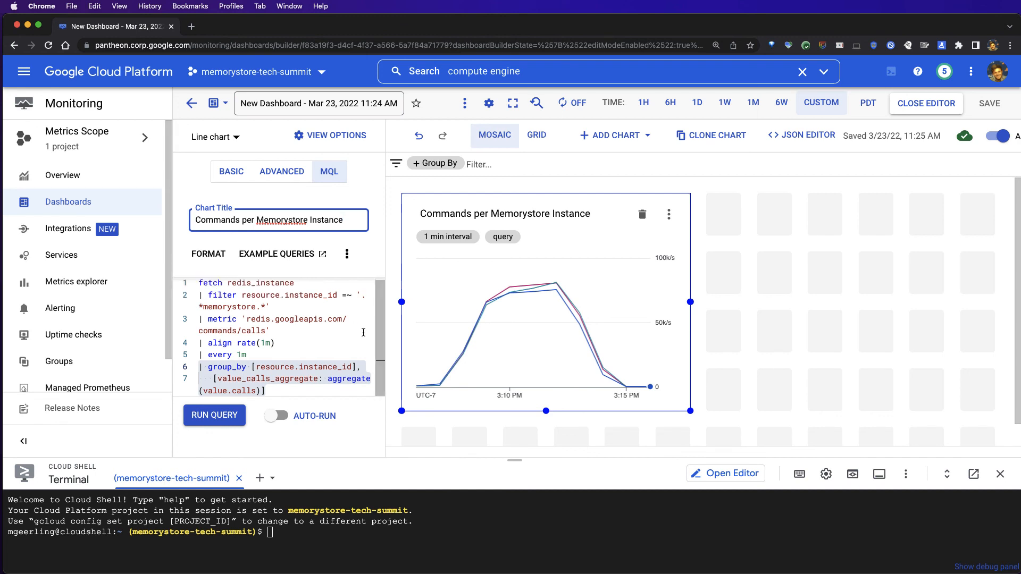
{"action": "mouse_move", "coordinate": [465, 338]}
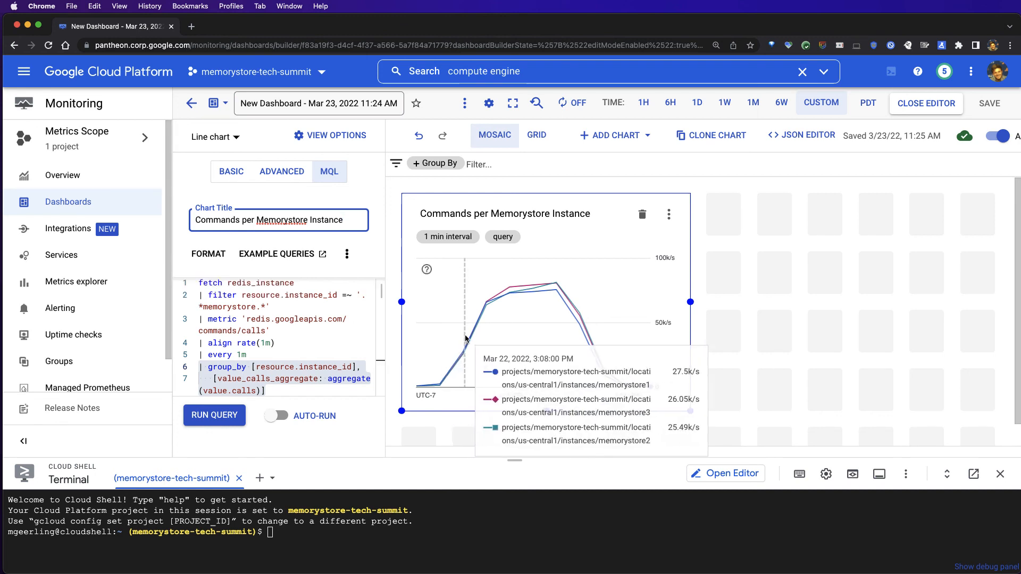
{"action": "mouse_move", "coordinate": [510, 335]}
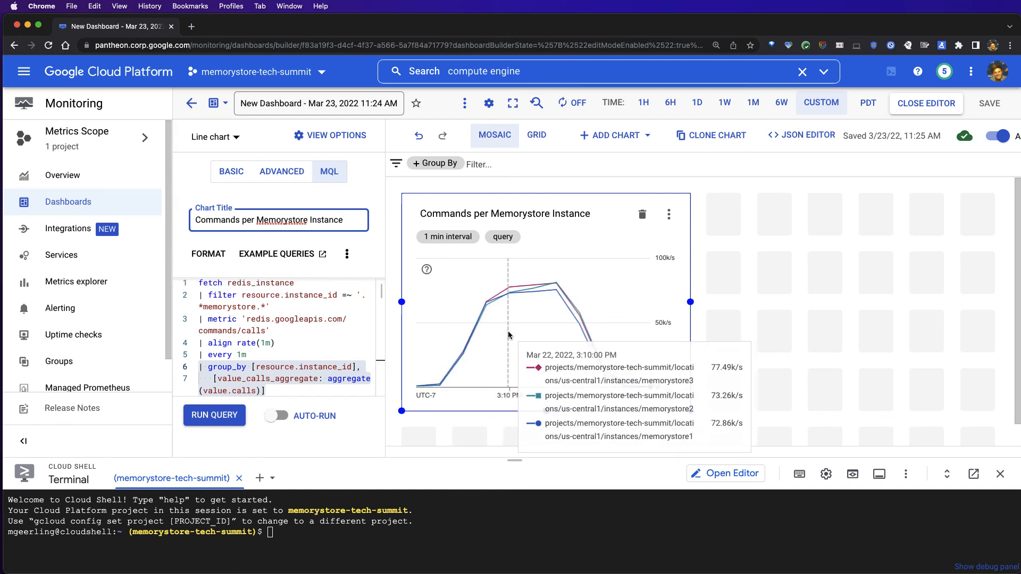
{"action": "mouse_move", "coordinate": [536, 335]}
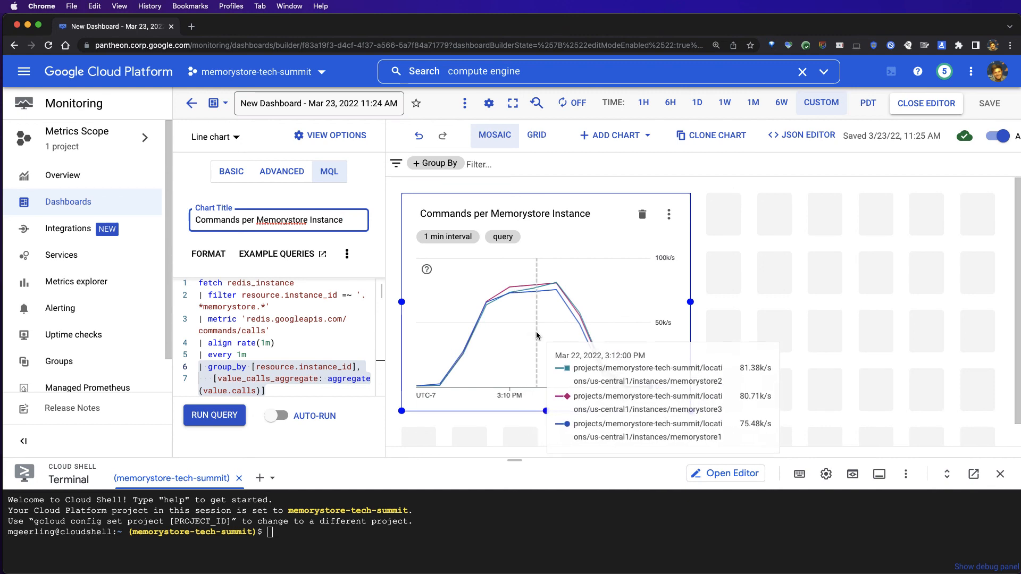
{"action": "mouse_move", "coordinate": [553, 335]}
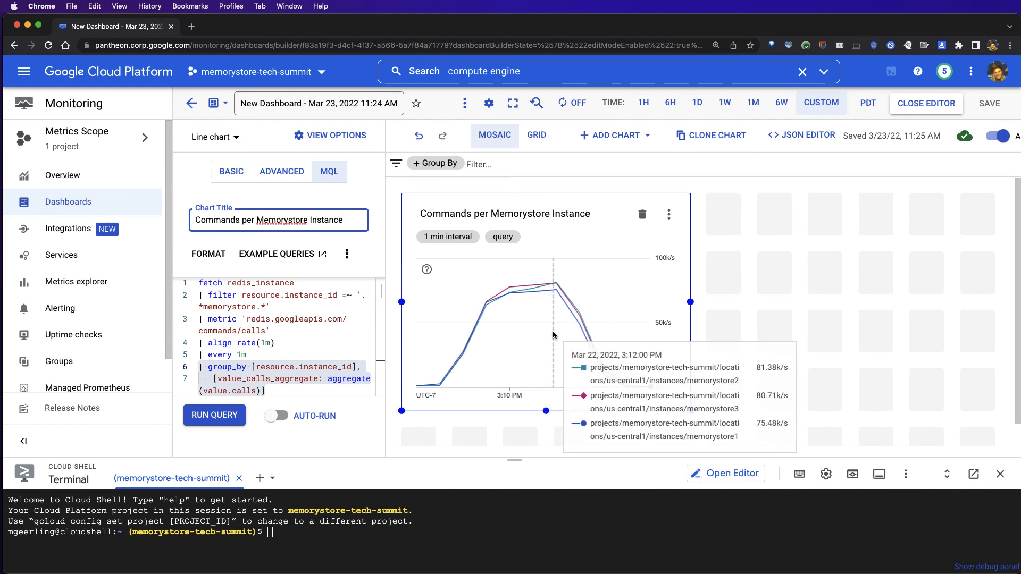
{"action": "mouse_move", "coordinate": [567, 335]}
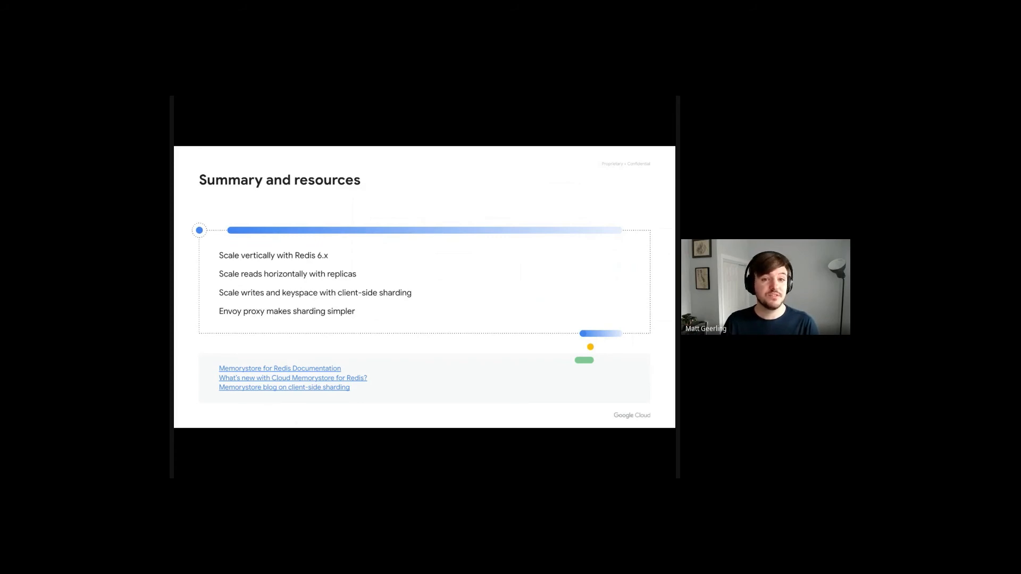
- Advance from the summary slide to the closing 'Thank you' slide
{"action": "key", "text": "Right"}
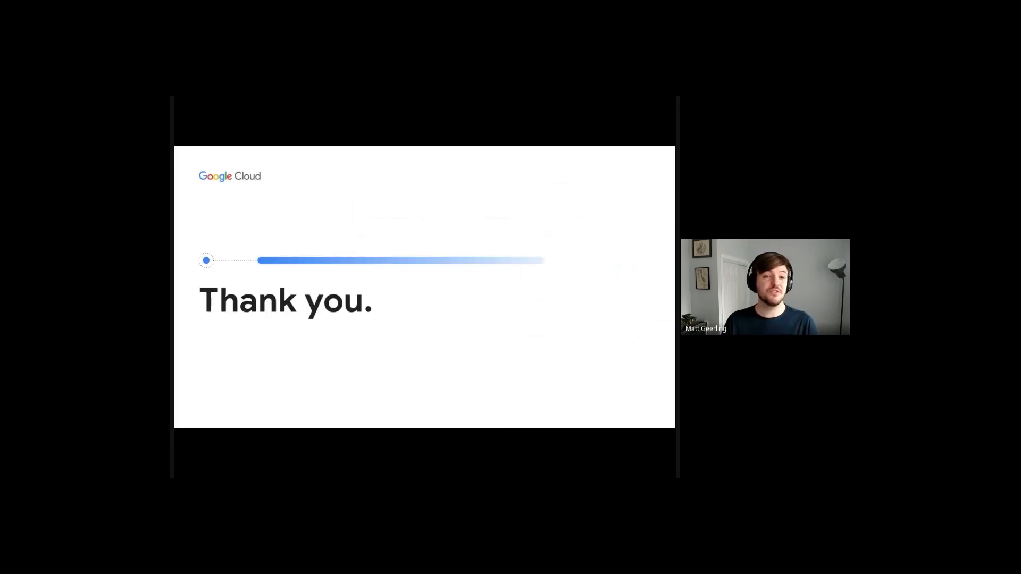